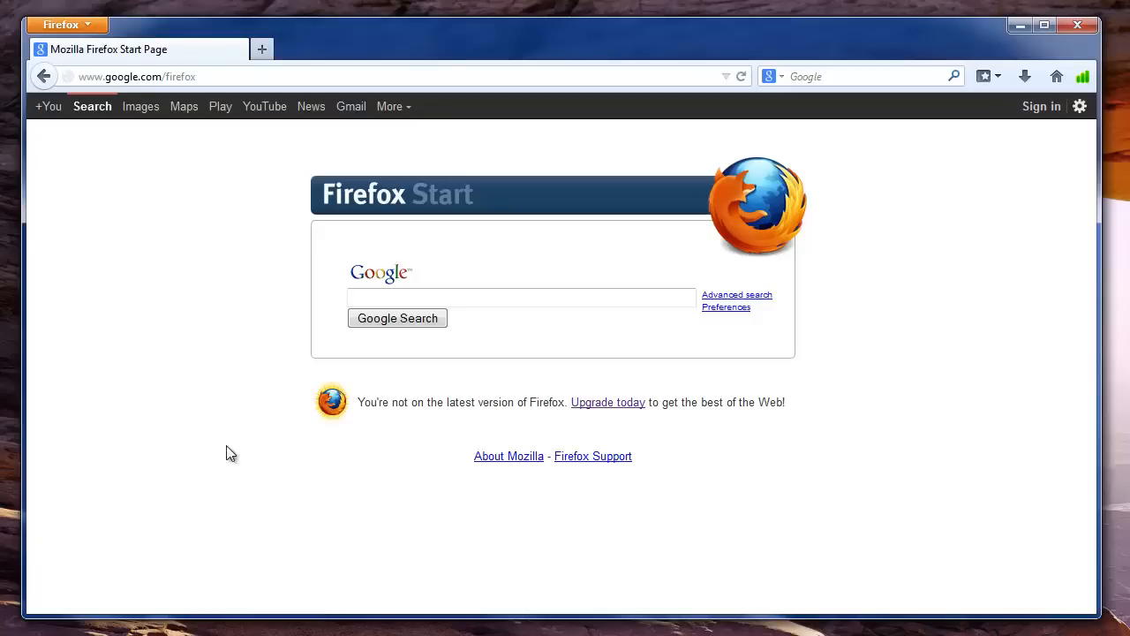
pyautogui.moveTo(261, 417)
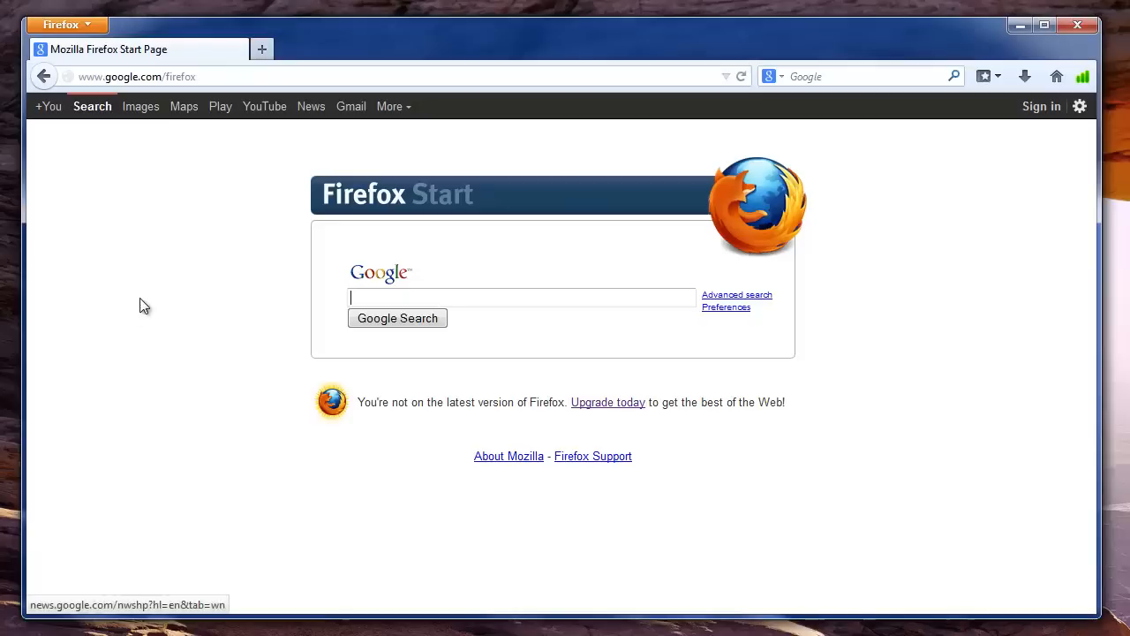
pyautogui.moveTo(227, 373)
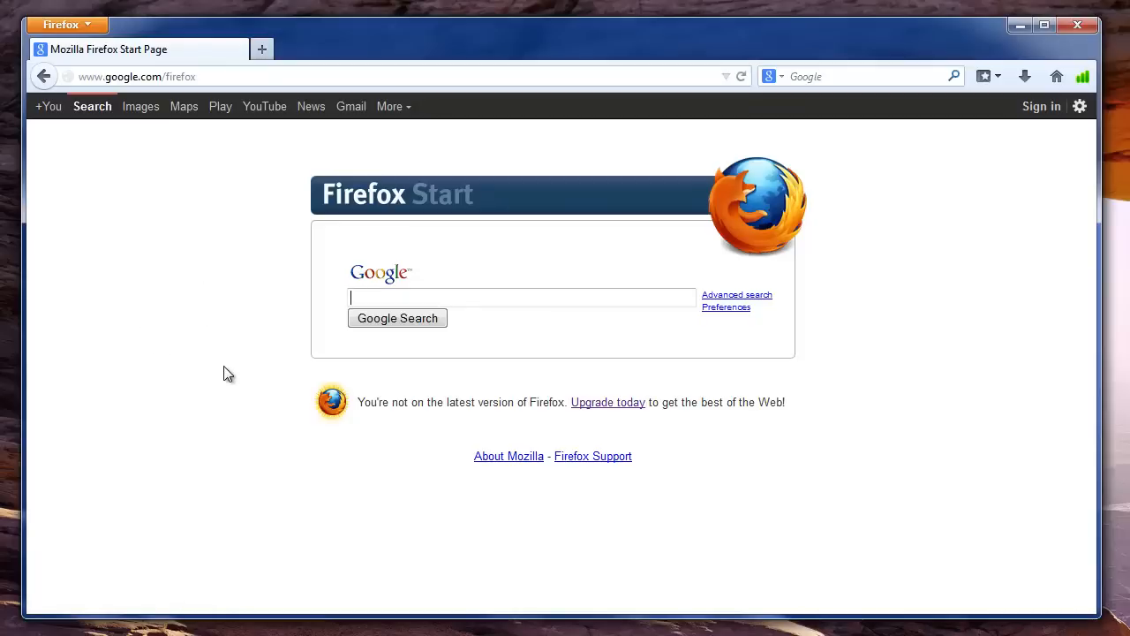
pyautogui.moveTo(174, 297)
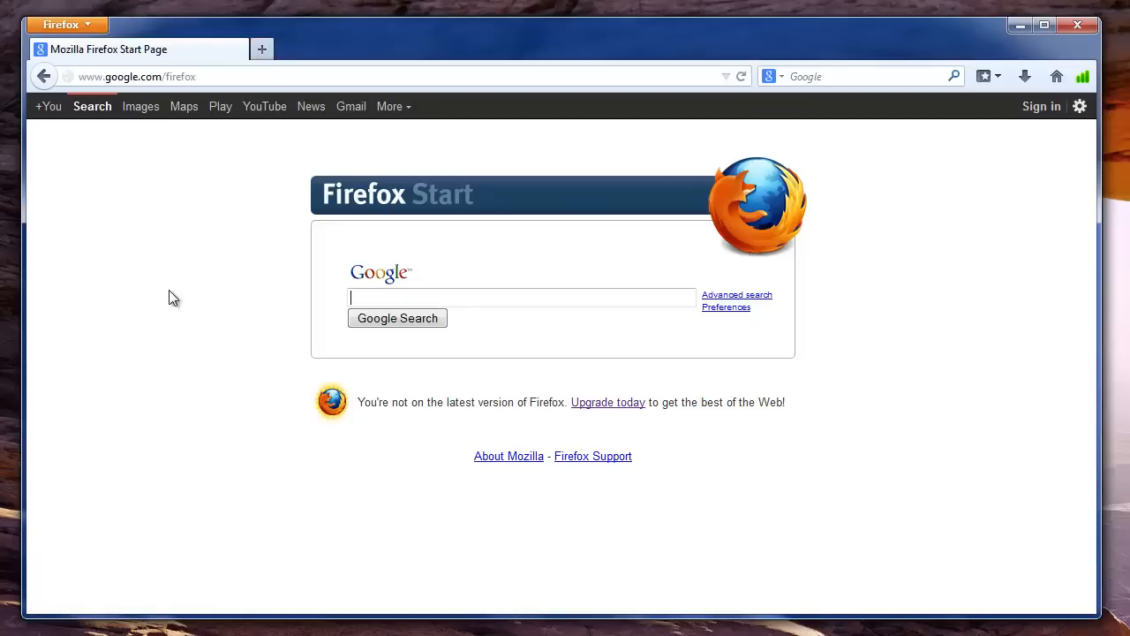
pyautogui.moveTo(235, 350)
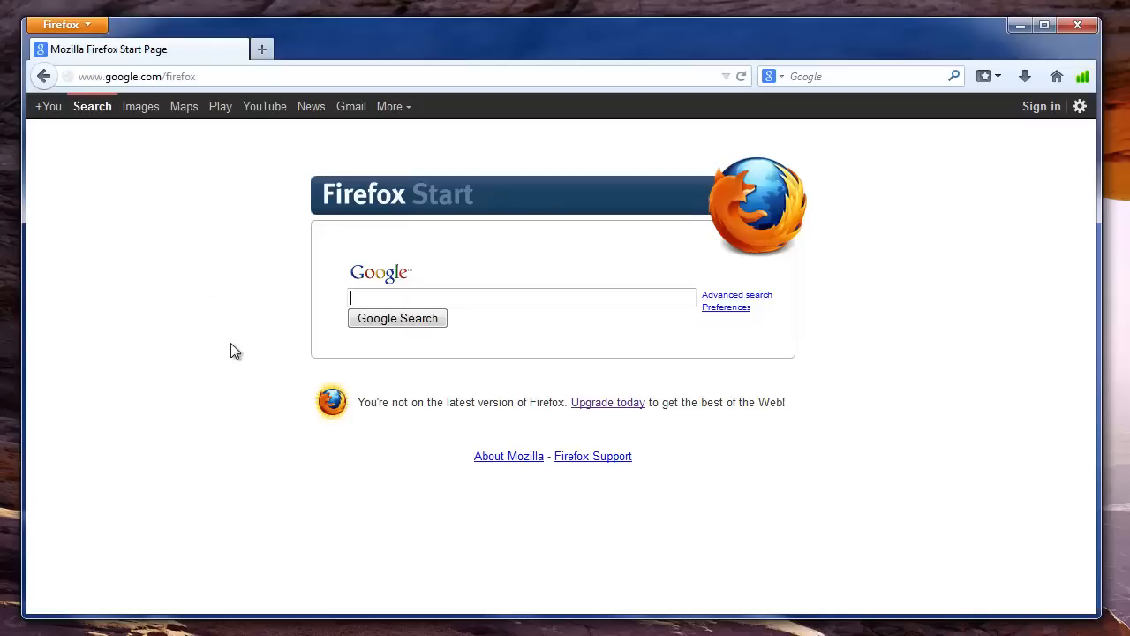
# Go to laptopdiskrecovery.com in the Firefox address bar.
pyautogui.write('lostfilerecovery.net/')
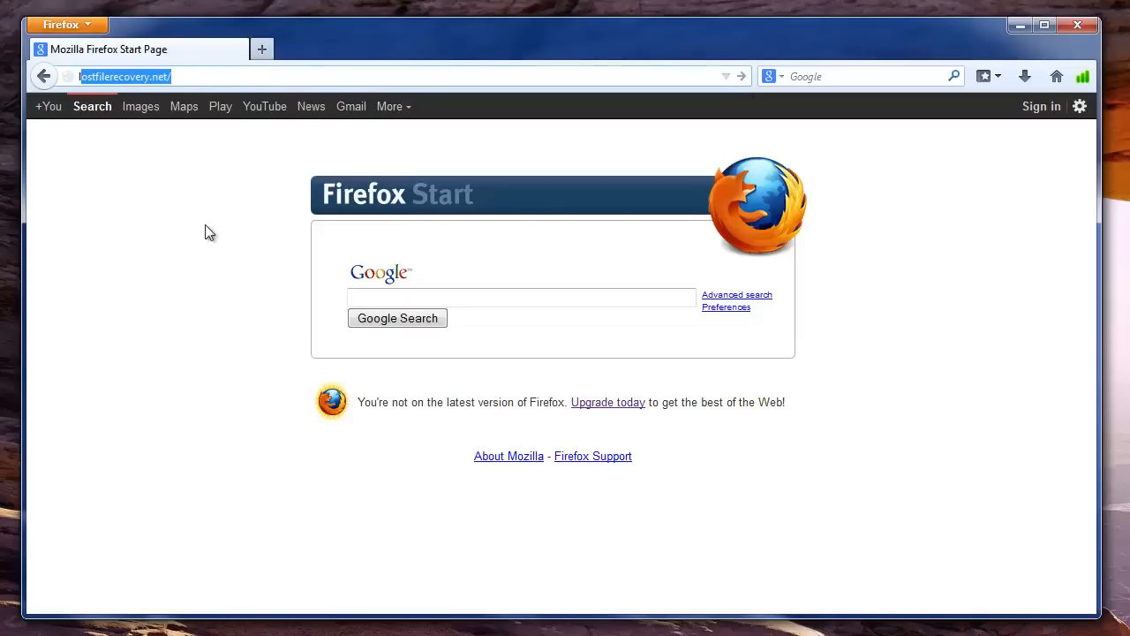
pyautogui.write('laptopdisk')
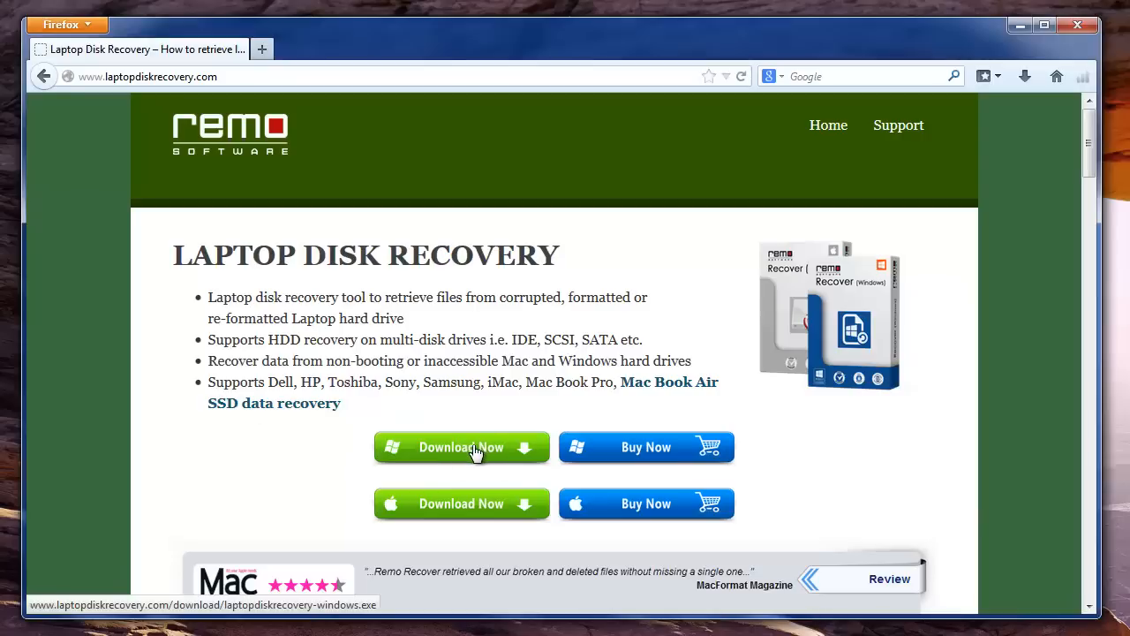
pyautogui.moveTo(442, 450)
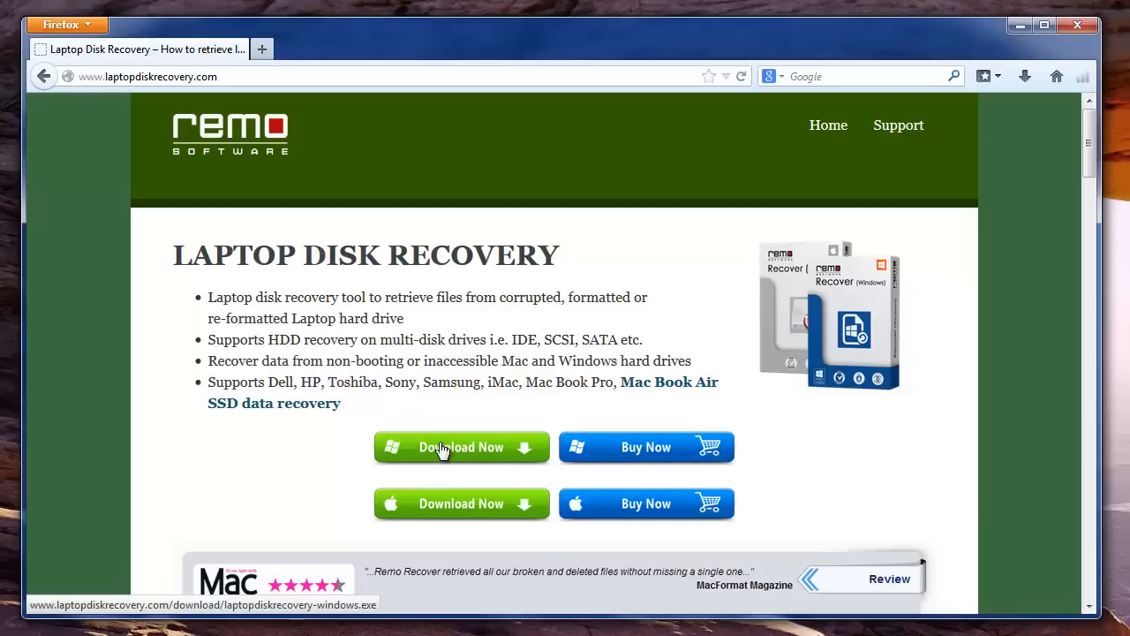
pyautogui.moveTo(1021, 24)
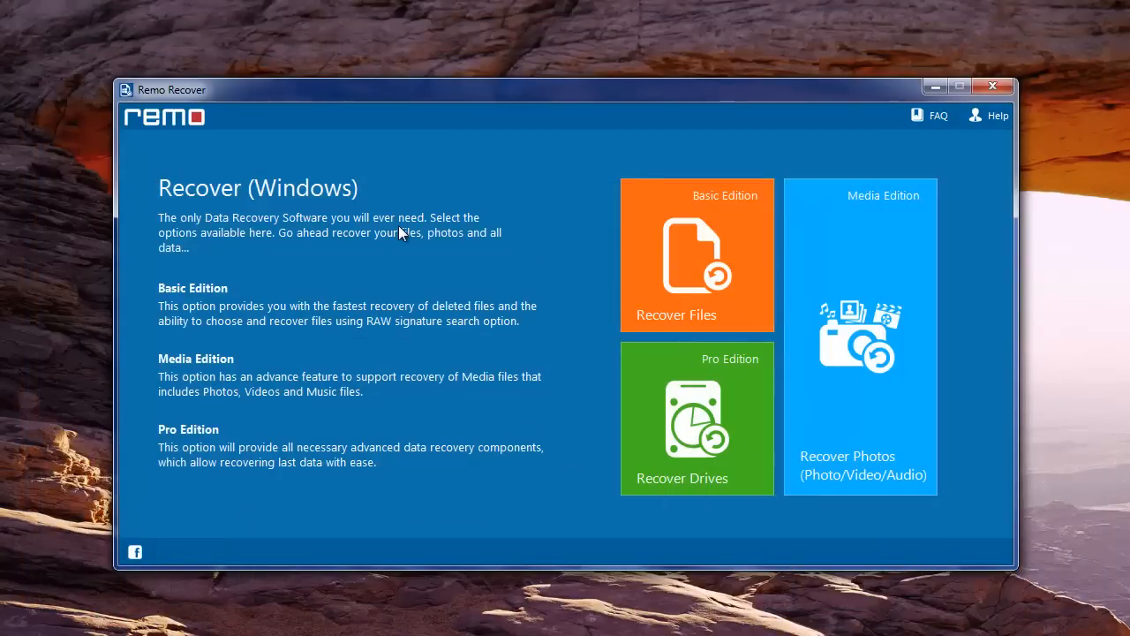
pyautogui.moveTo(697, 417)
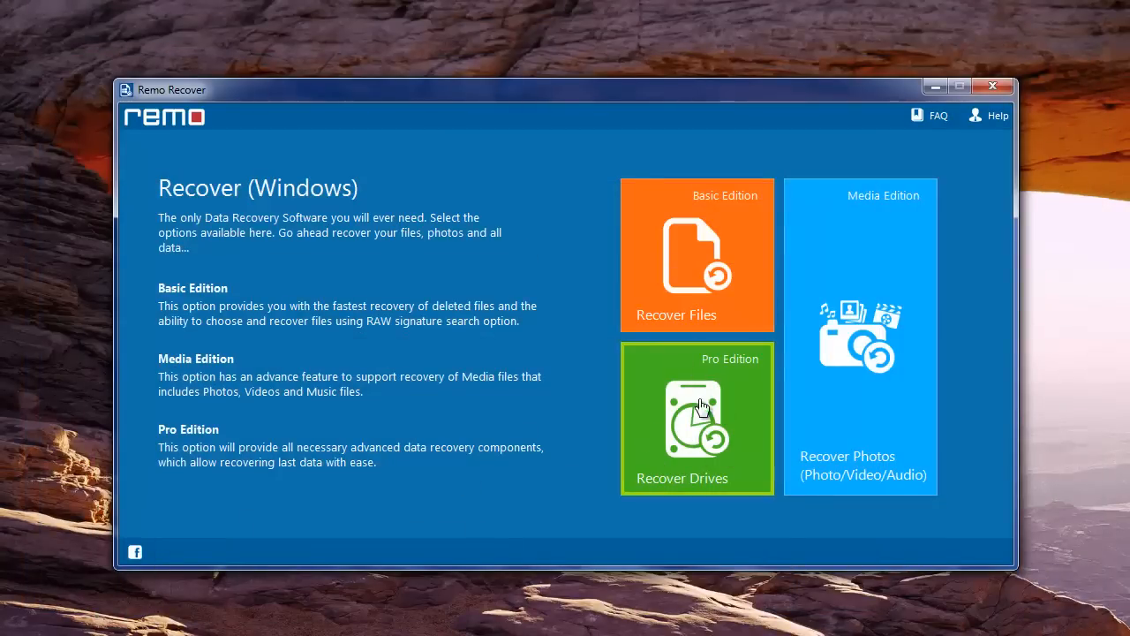
# Choose Recover Drives to reach the partition recovery options.
pyautogui.click(696, 417)
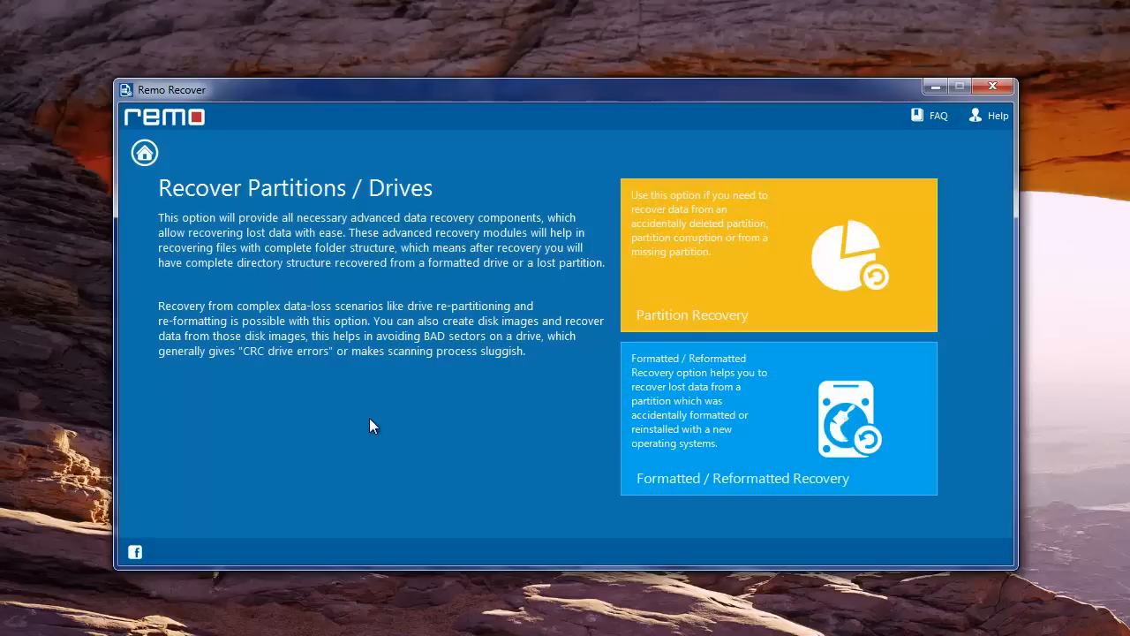
pyautogui.moveTo(375, 416)
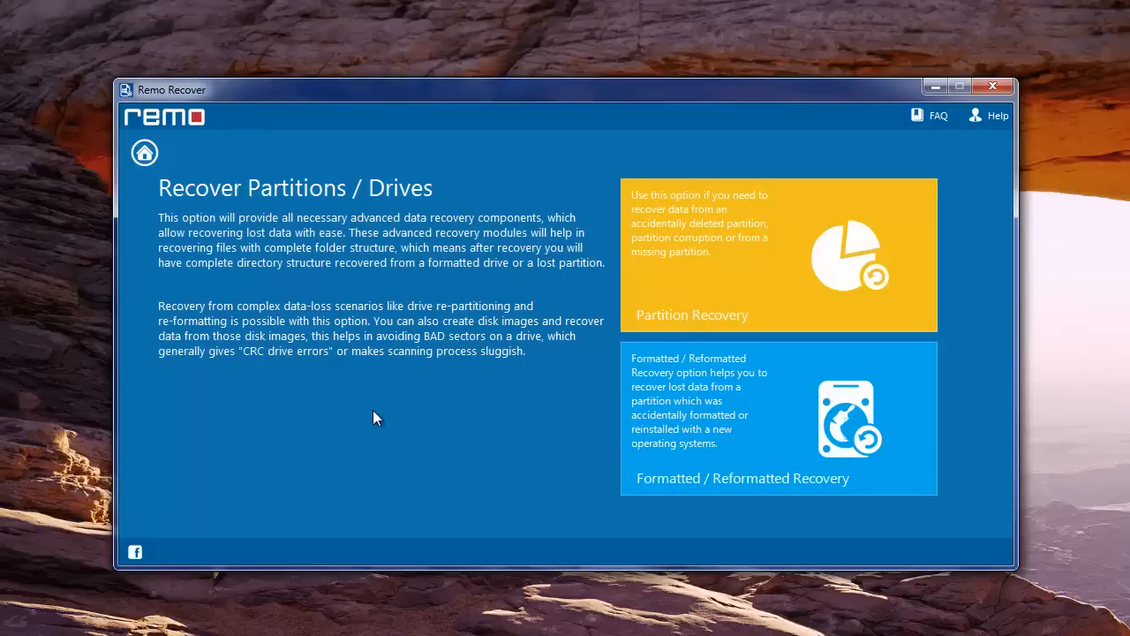
pyautogui.moveTo(679, 396)
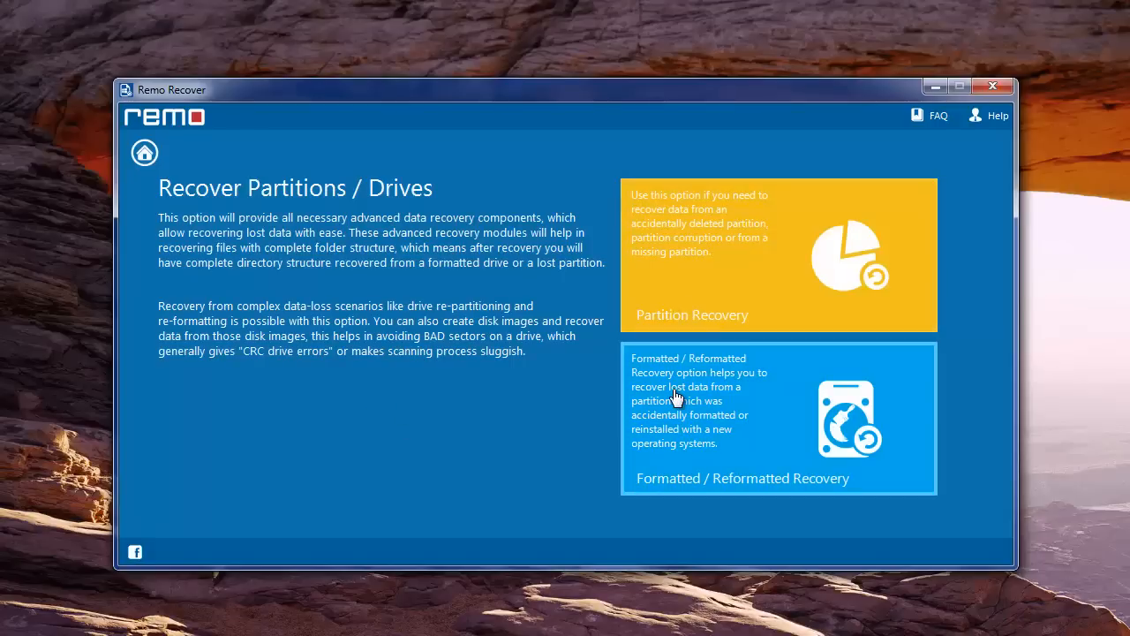
pyautogui.moveTo(493, 382)
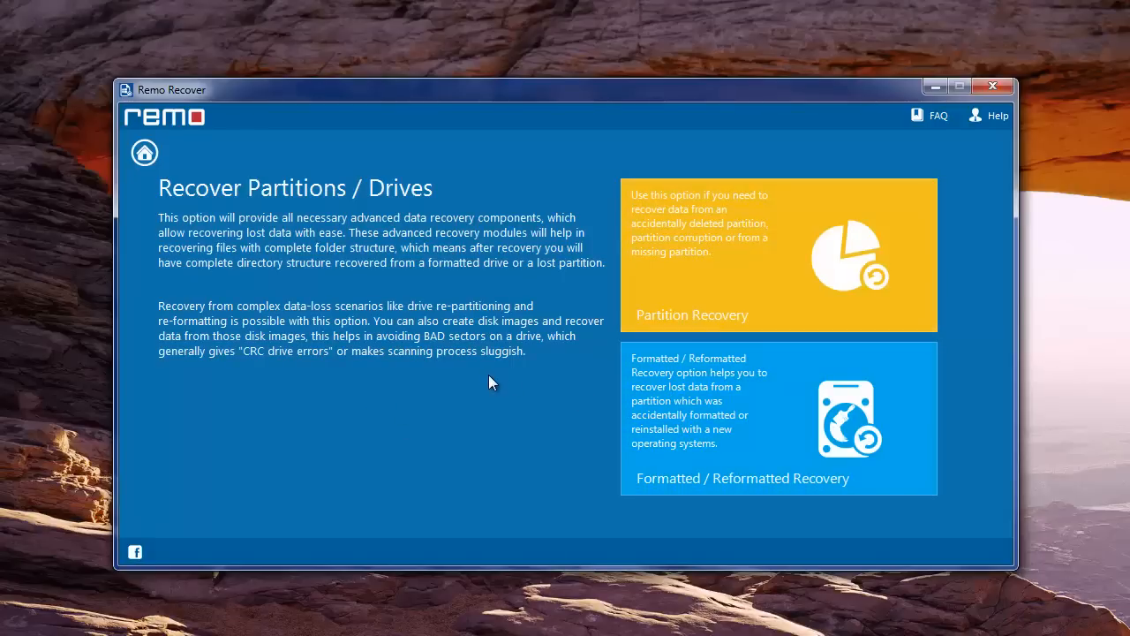
pyautogui.moveTo(643, 247)
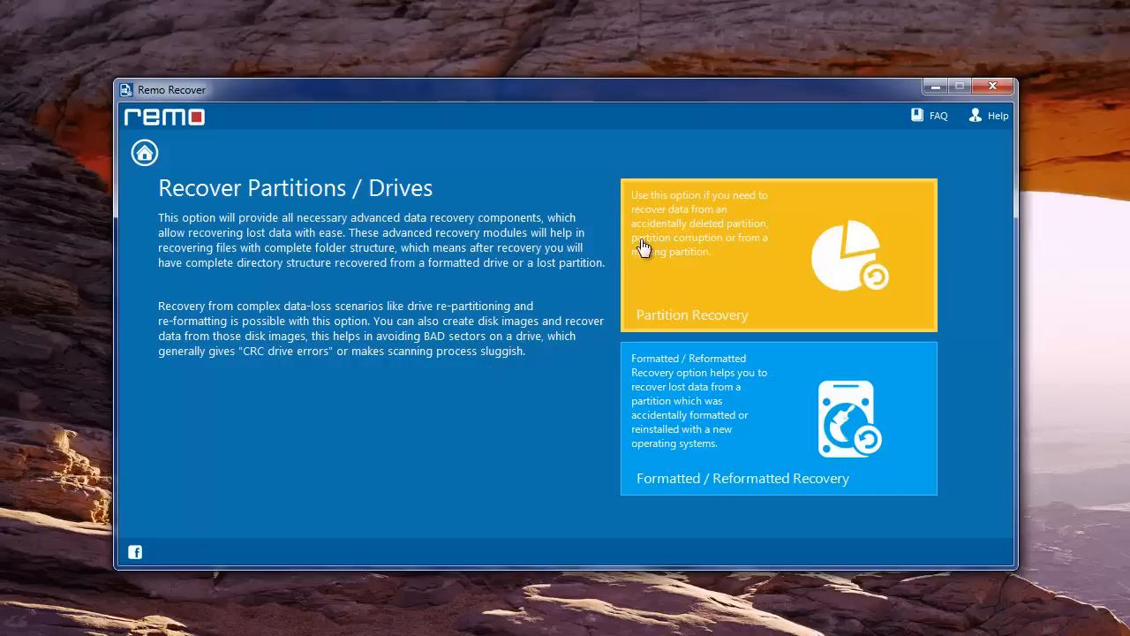
pyautogui.moveTo(746, 263)
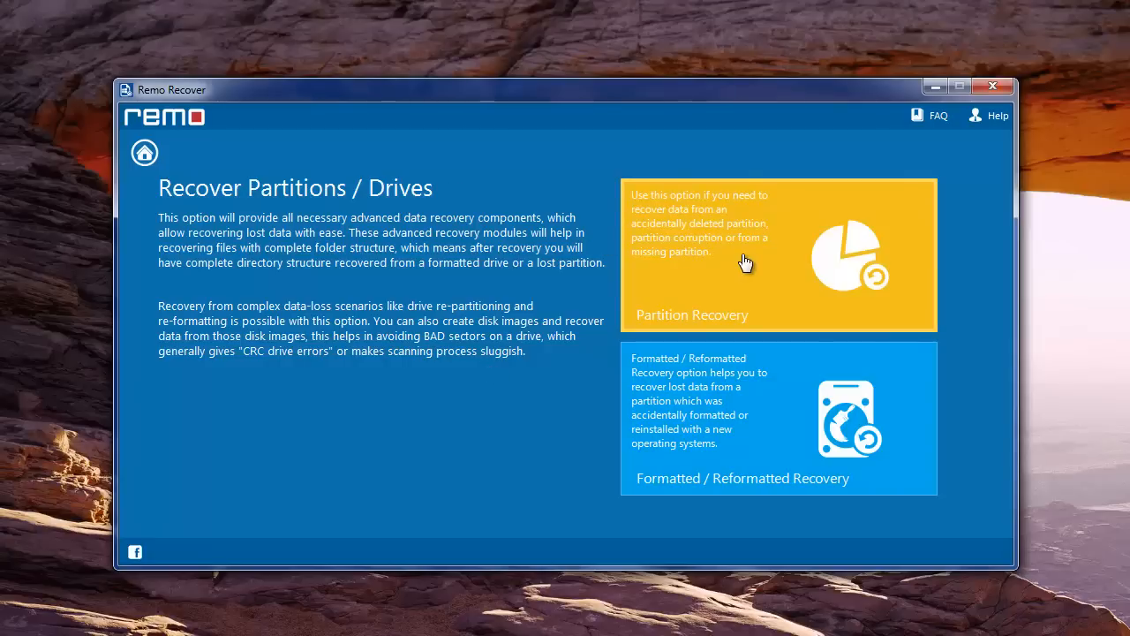
pyautogui.moveTo(798, 403)
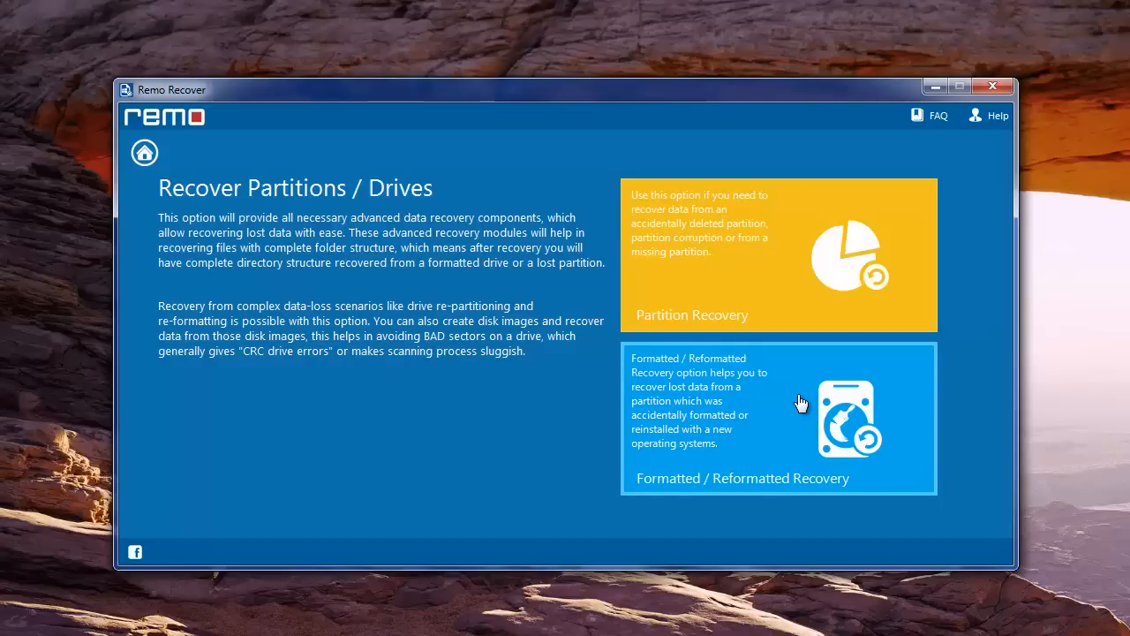
pyautogui.moveTo(480, 466)
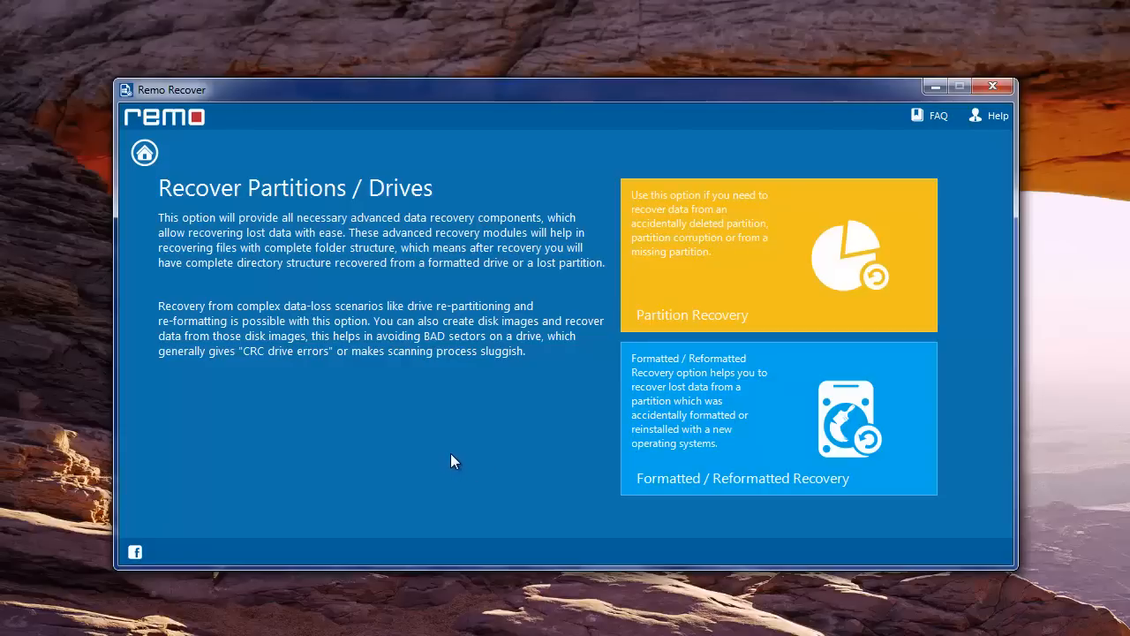
pyautogui.moveTo(798, 226)
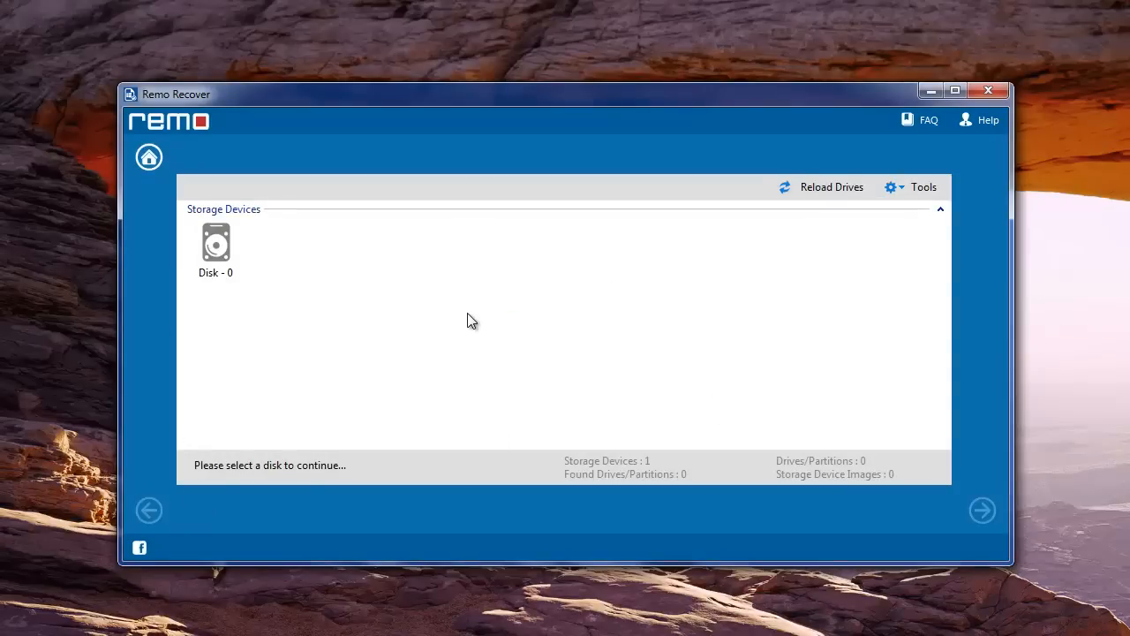
pyautogui.moveTo(238, 279)
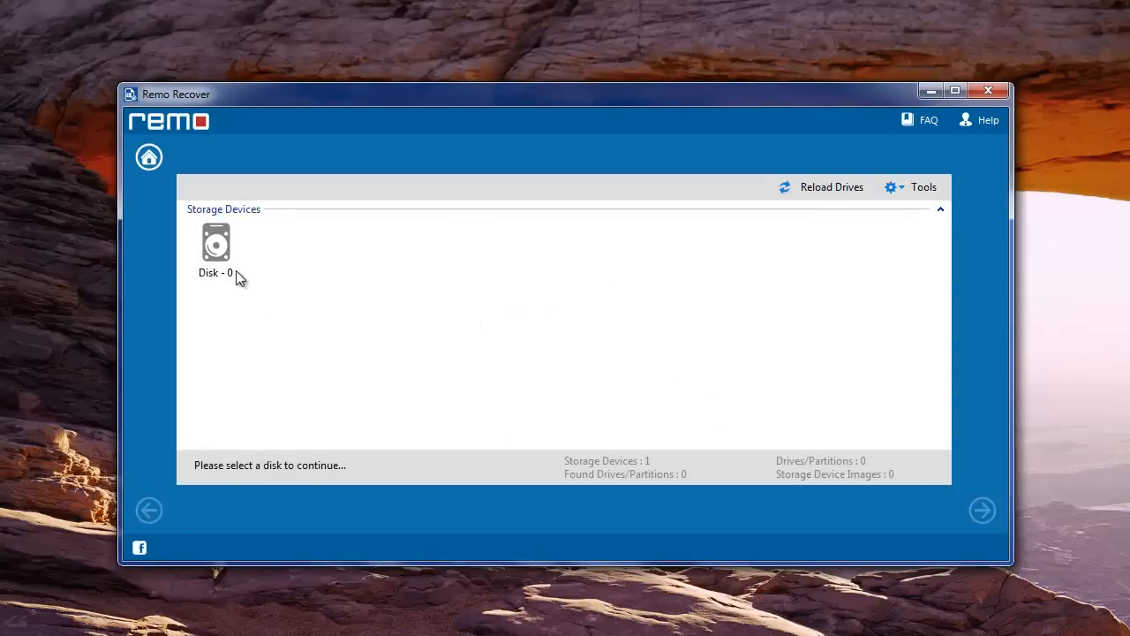
# Select Disk 0 and scan it for lost partitions.
pyautogui.click(215, 244)
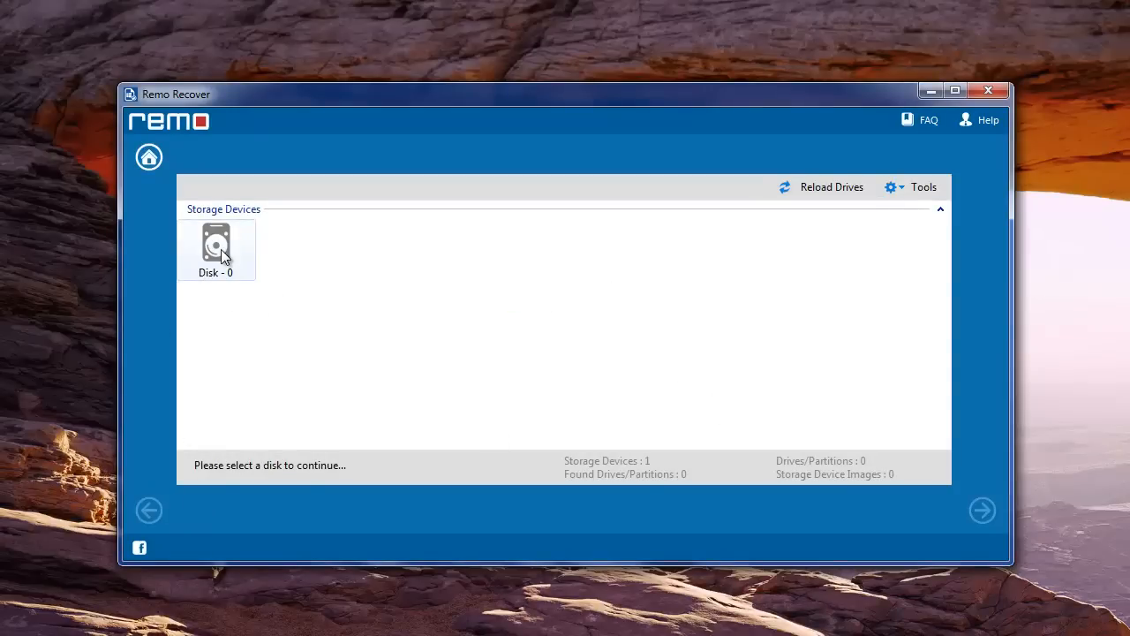
pyautogui.click(216, 247)
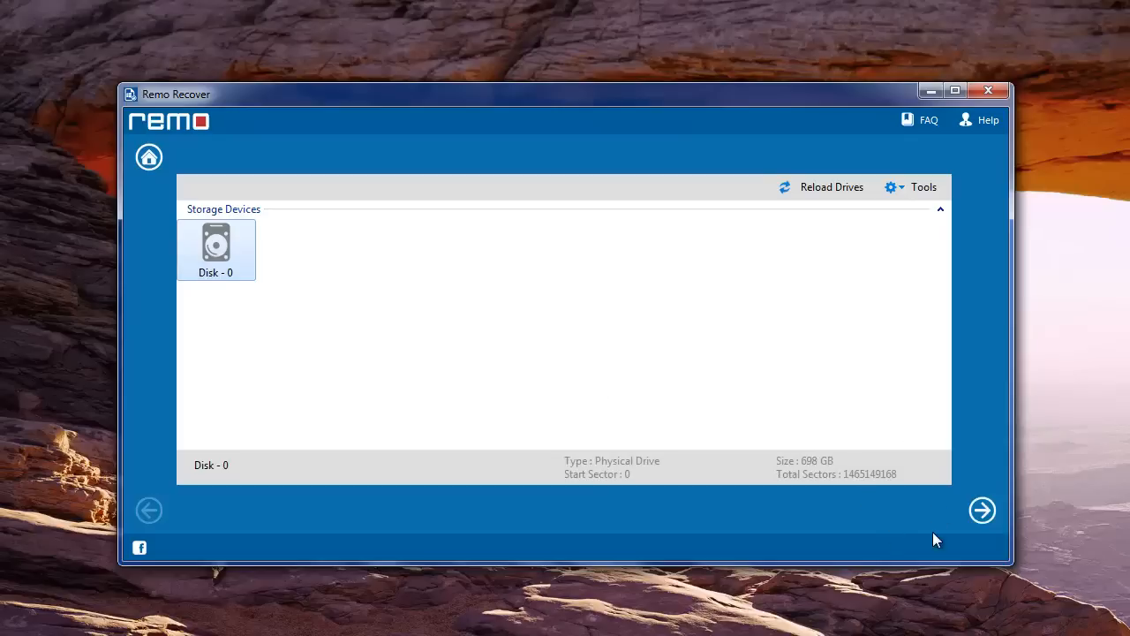
pyautogui.click(982, 509)
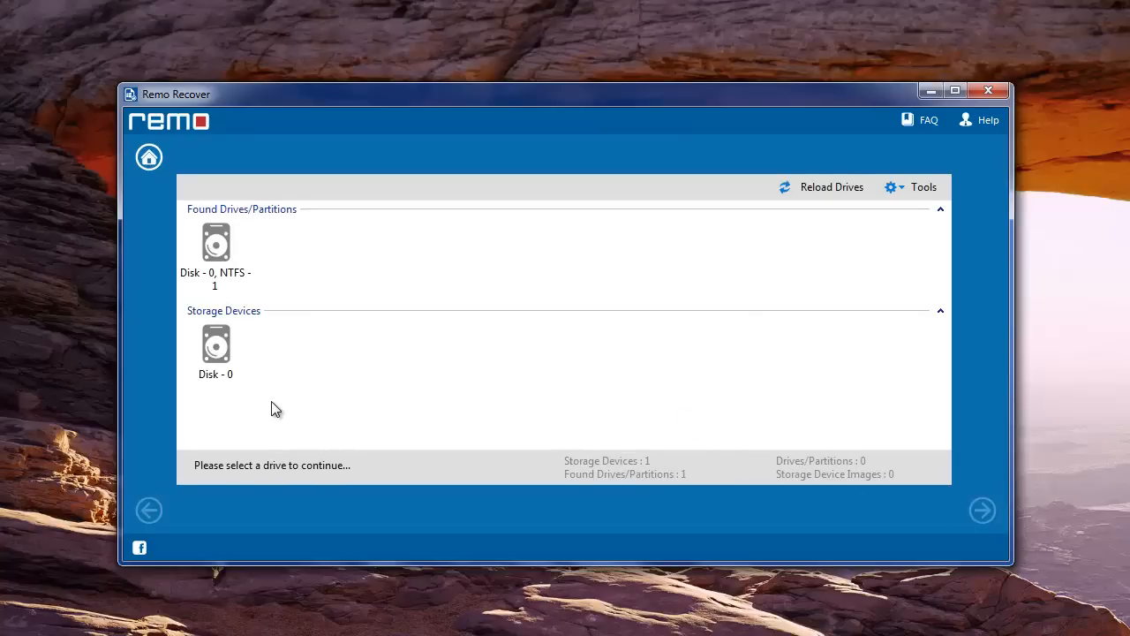
# Choose the found 210 GB lost NTFS partition as the recovery source.
pyautogui.click(215, 247)
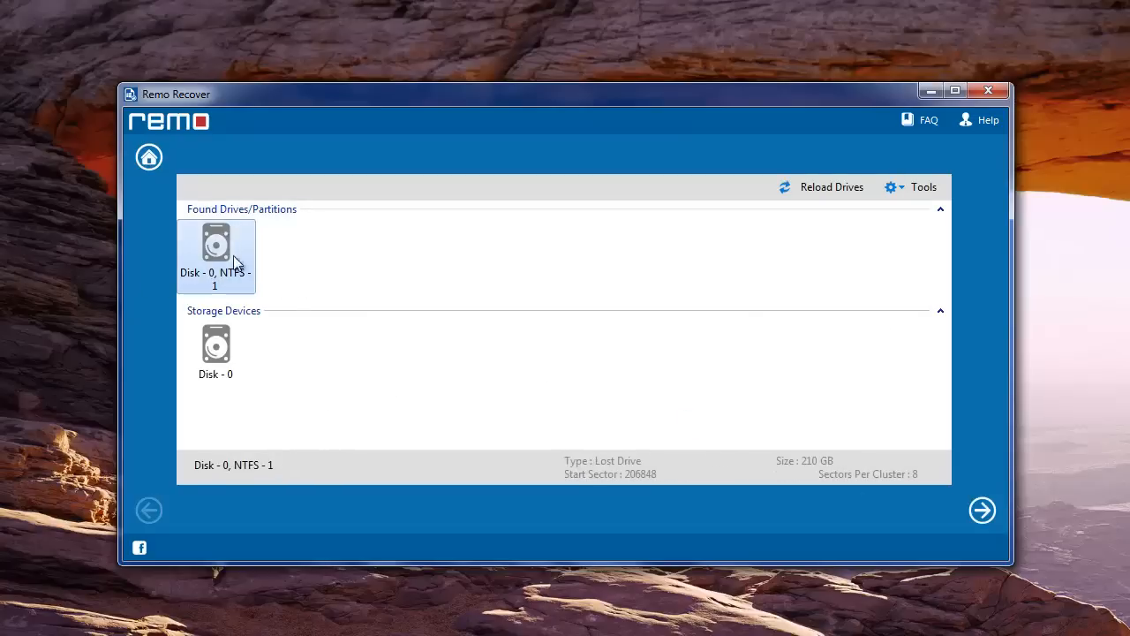
pyautogui.click(982, 510)
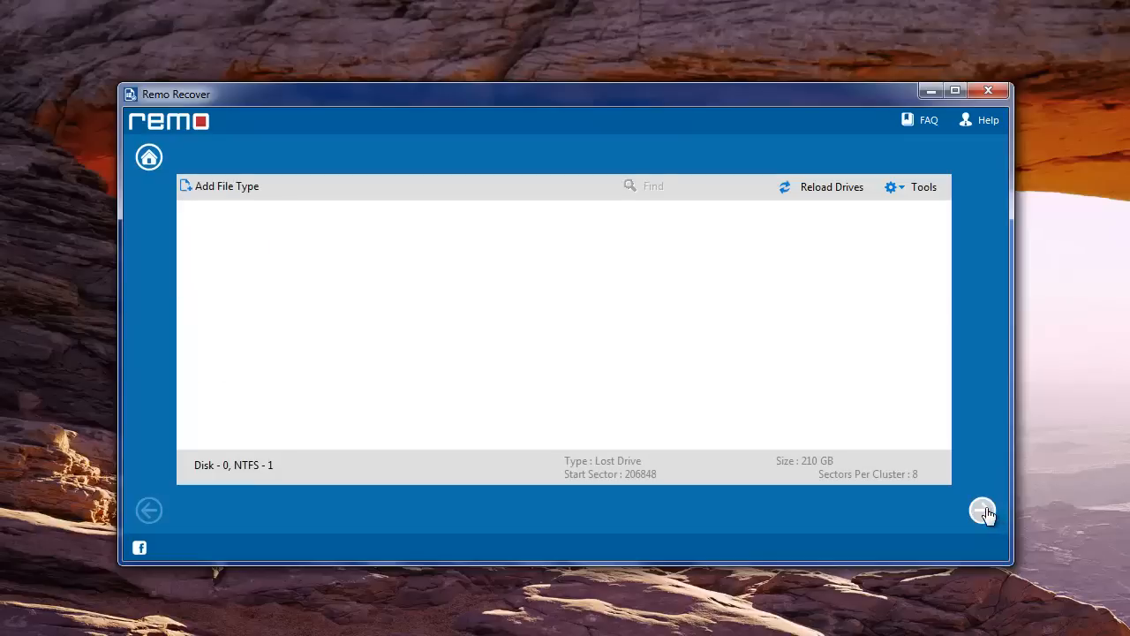
# Proceed past the Information dialog and skip file-type selection to scan everything.
pyautogui.click(982, 510)
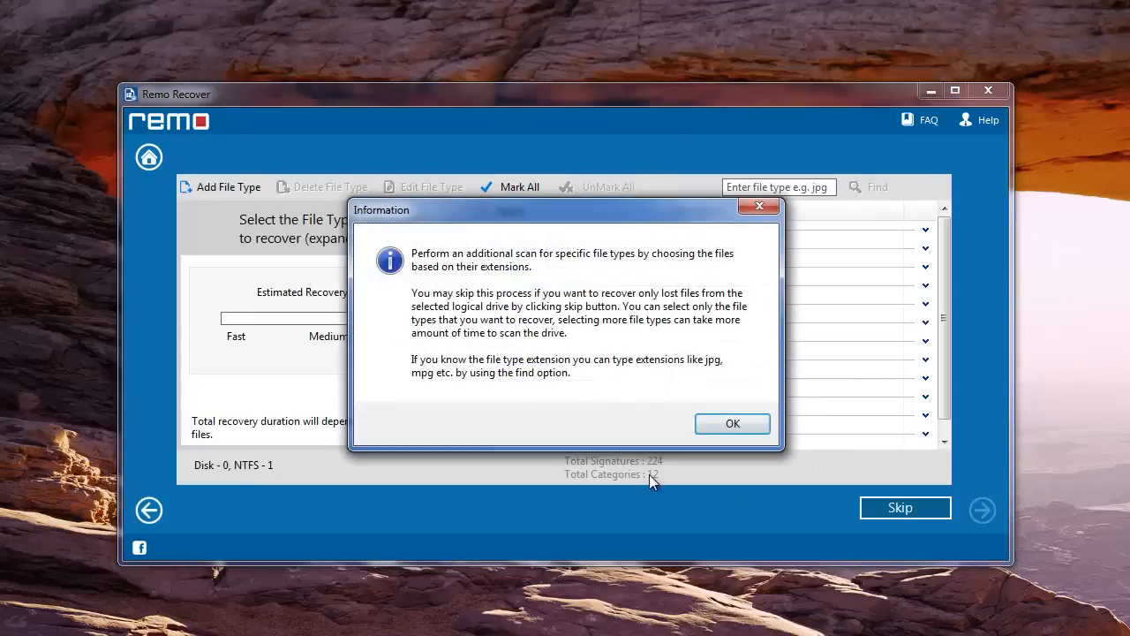
pyautogui.moveTo(621, 433)
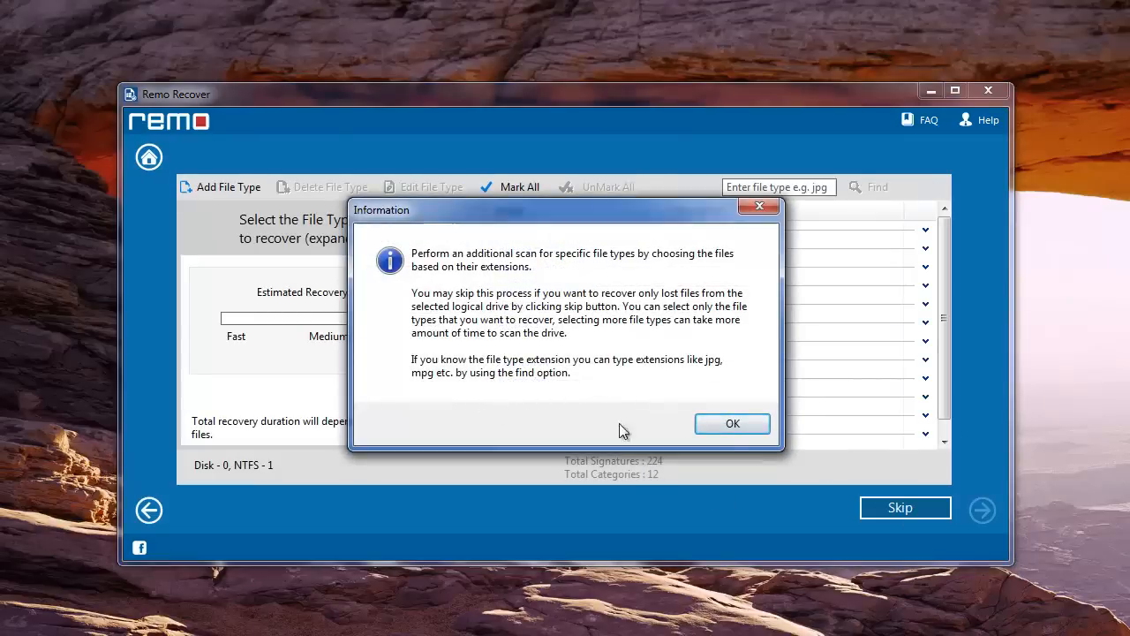
pyautogui.click(731, 424)
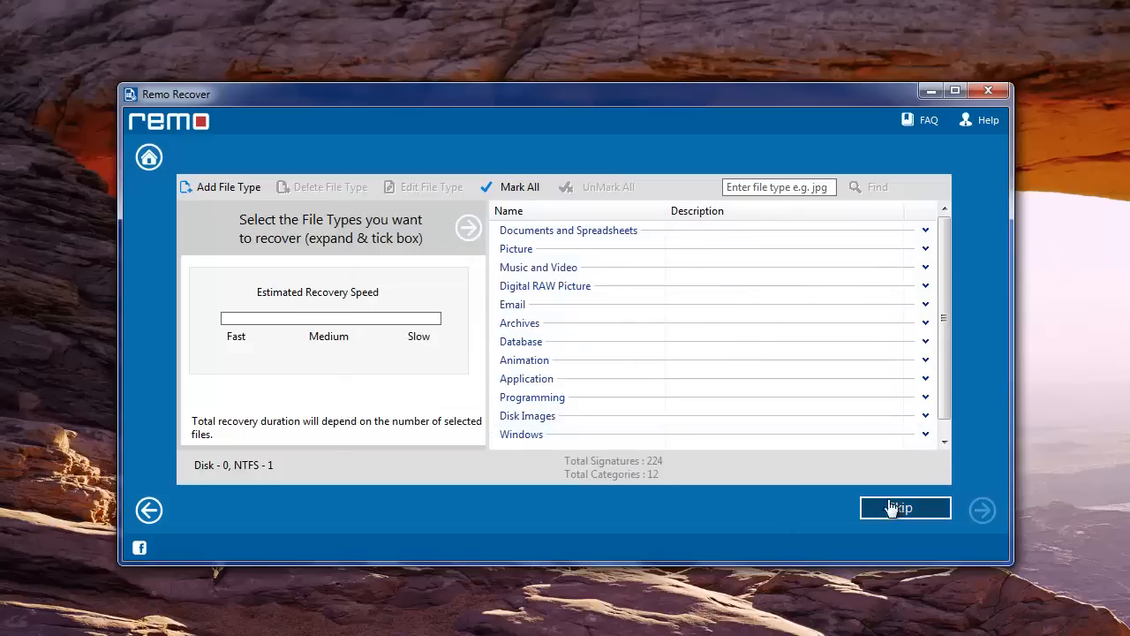
pyautogui.click(904, 507)
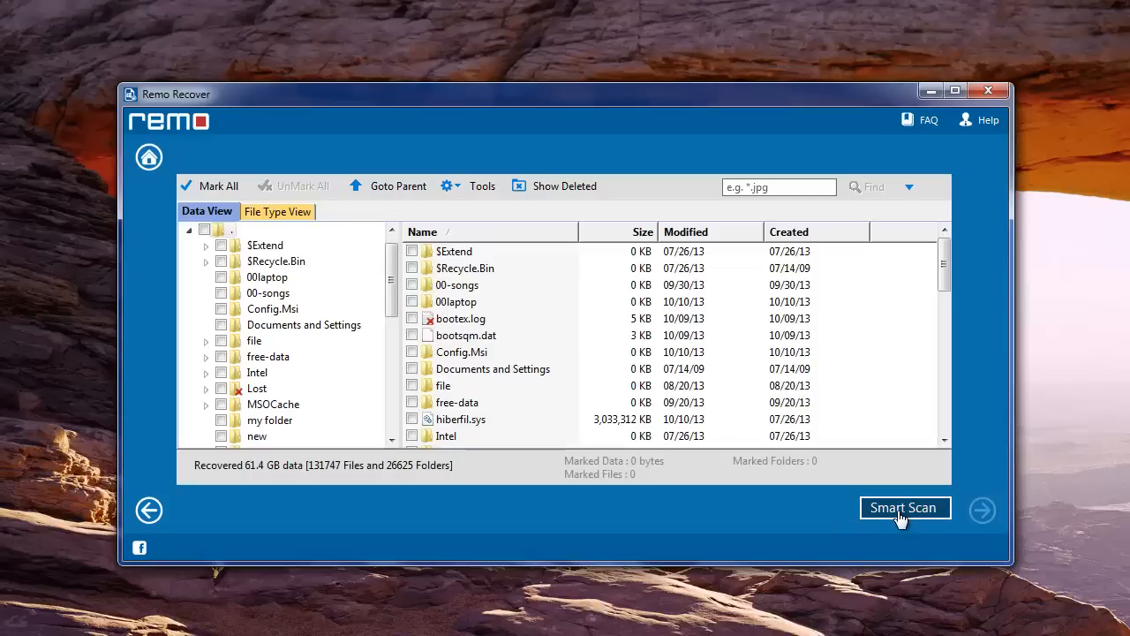
pyautogui.moveTo(650, 526)
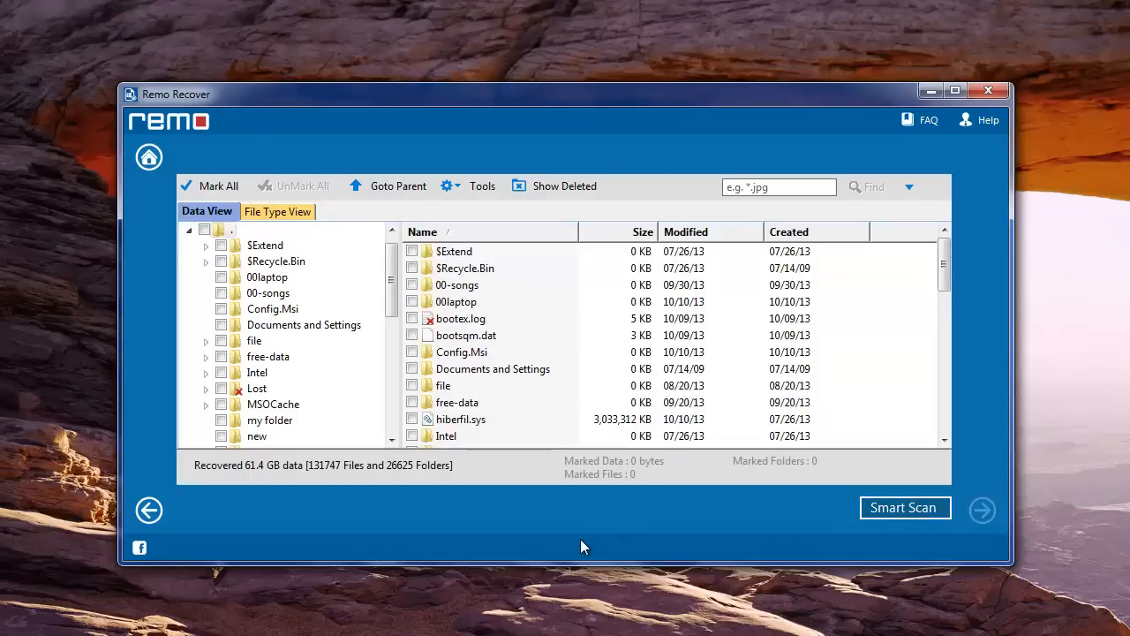
pyautogui.moveTo(322, 498)
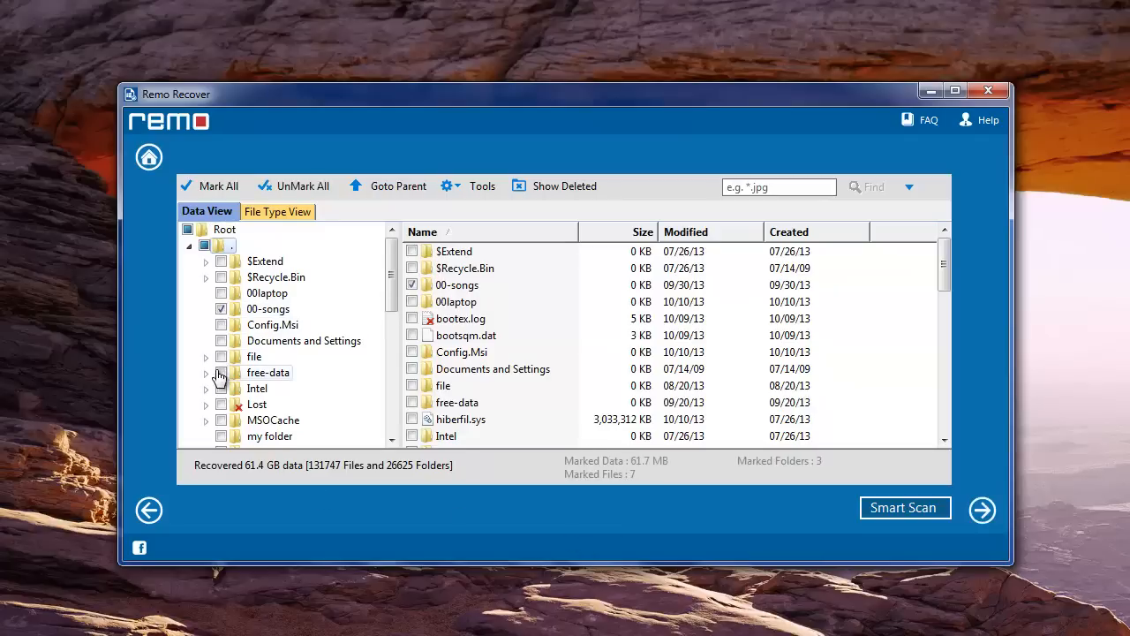
# Mark the file and free-data folders for recovery and continue to the save step.
pyautogui.click(220, 357)
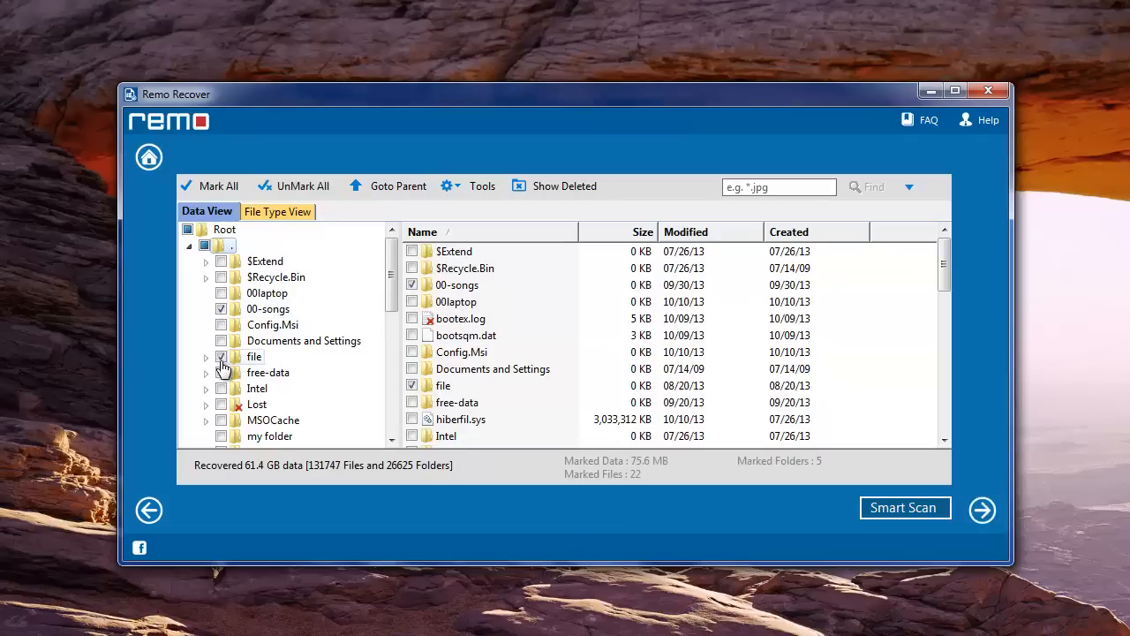
pyautogui.click(221, 357)
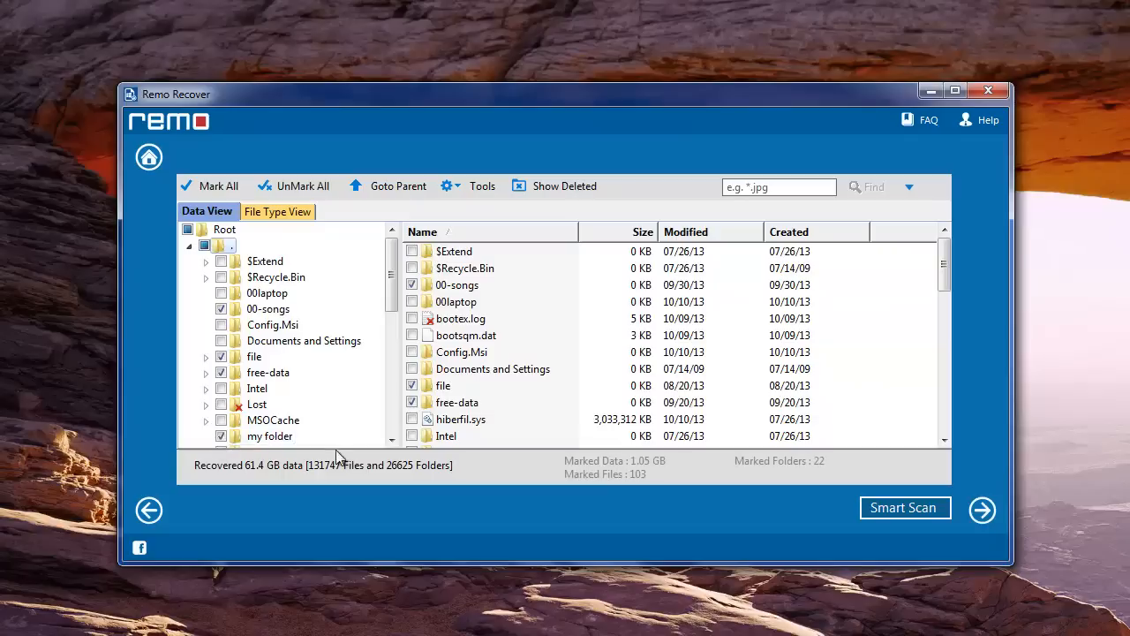
pyautogui.click(982, 510)
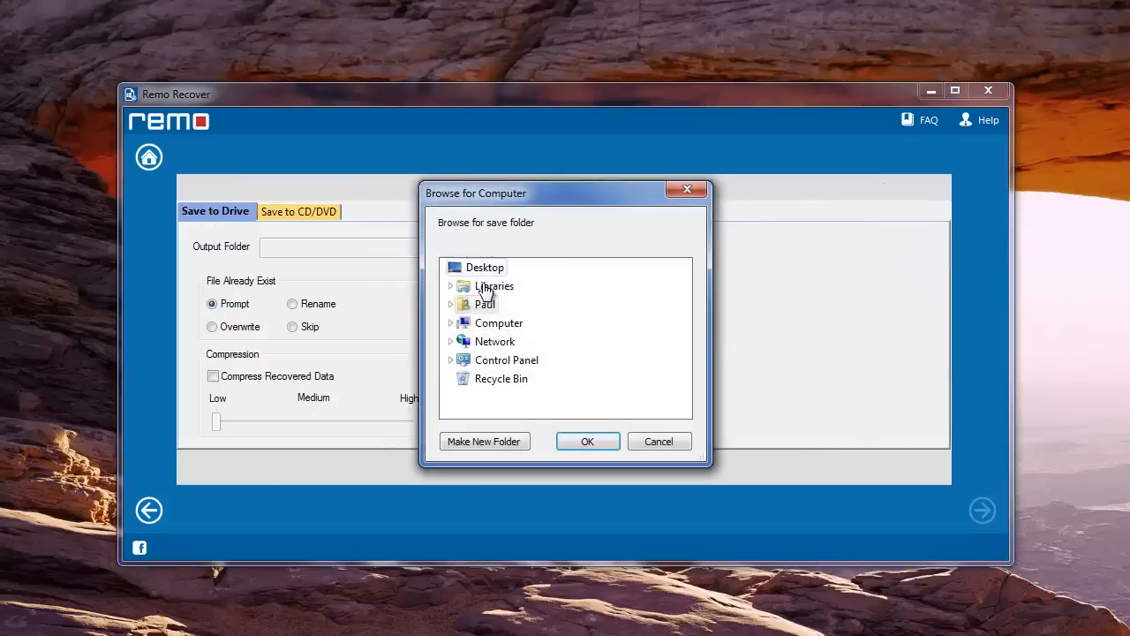
# Create a new 'laptop' folder on New Volume (E:) as output and start saving.
pyautogui.click(450, 321)
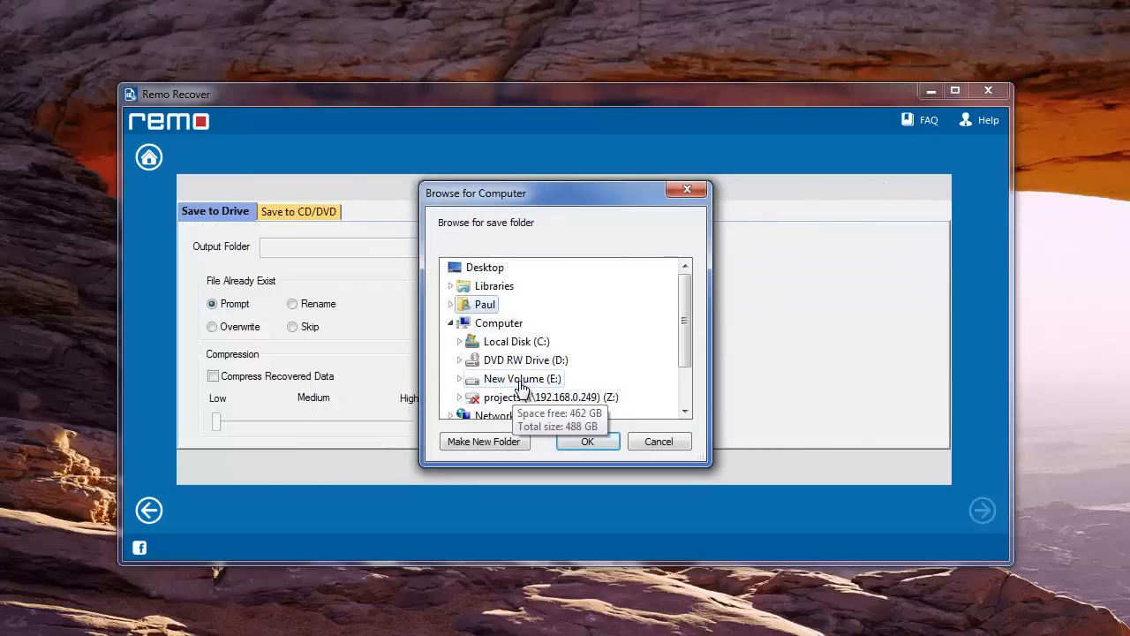
pyautogui.click(484, 442)
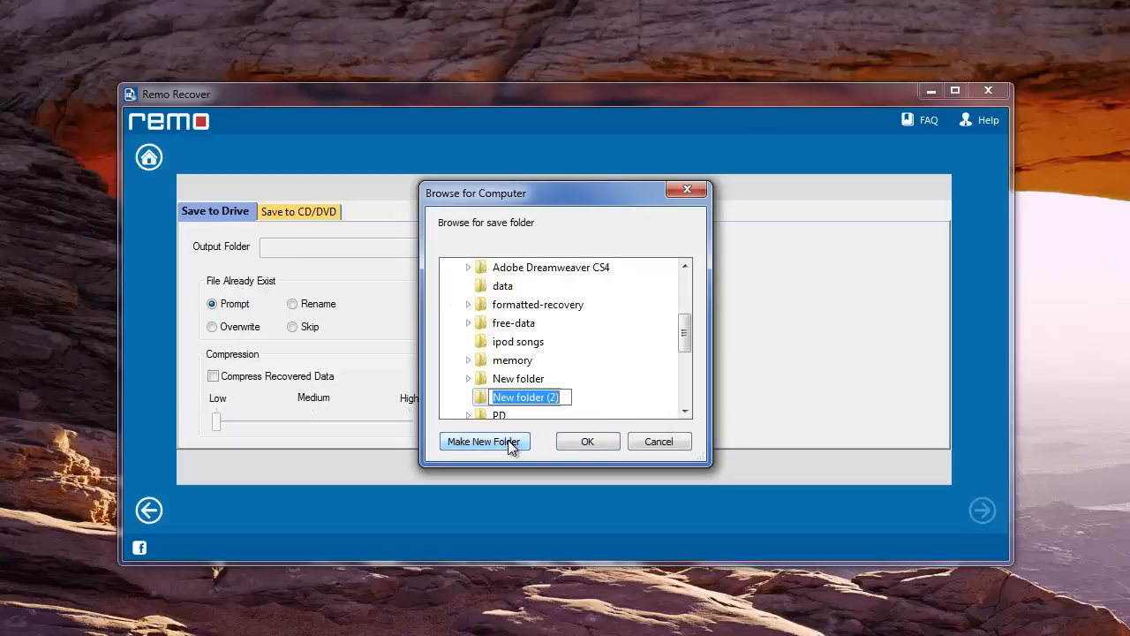
pyautogui.write('laptop')
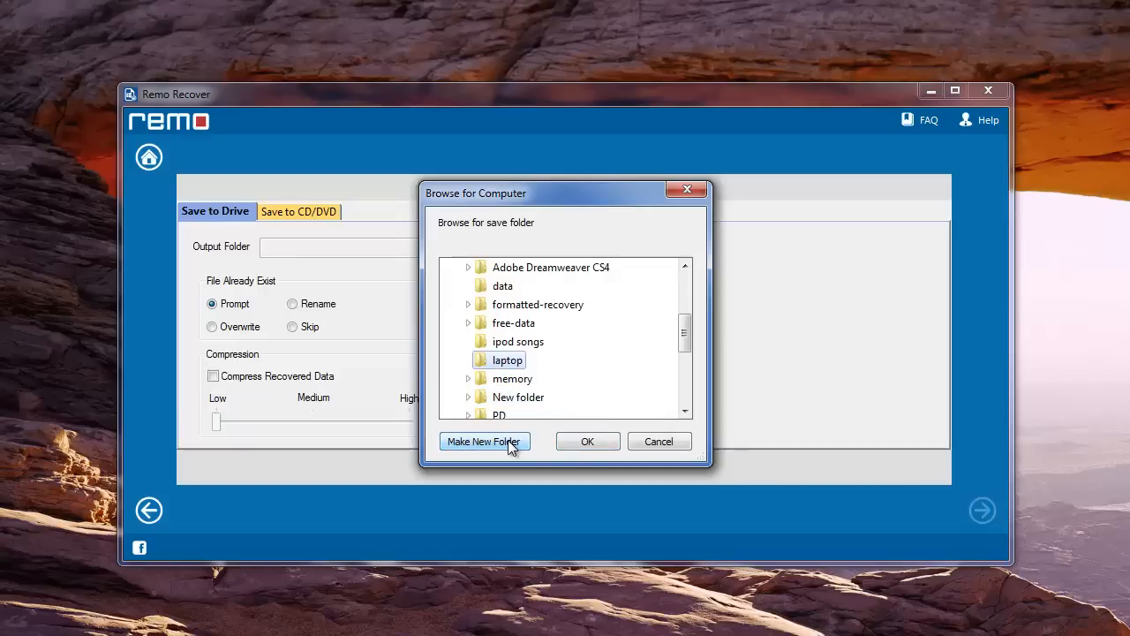
pyautogui.click(587, 442)
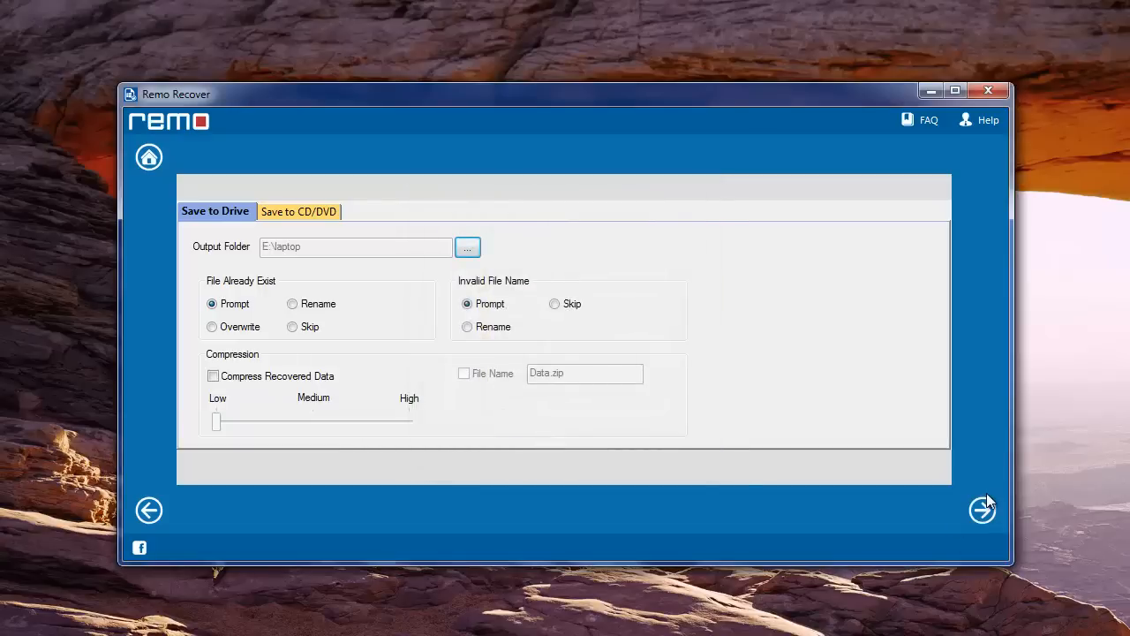
pyautogui.click(982, 509)
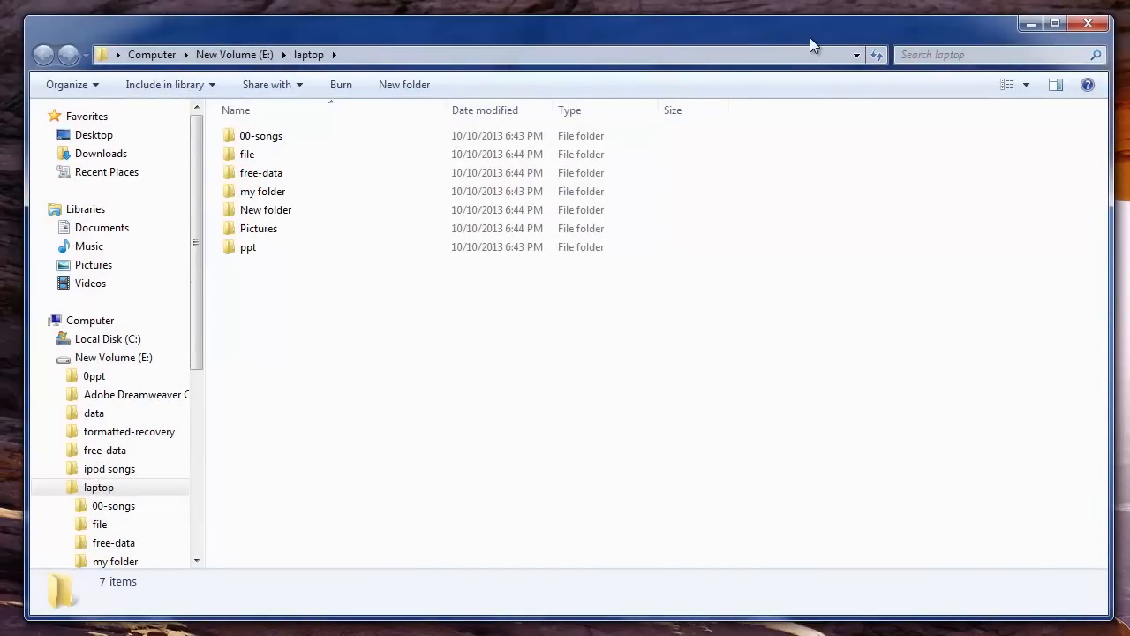
pyautogui.doubleClick(262, 173)
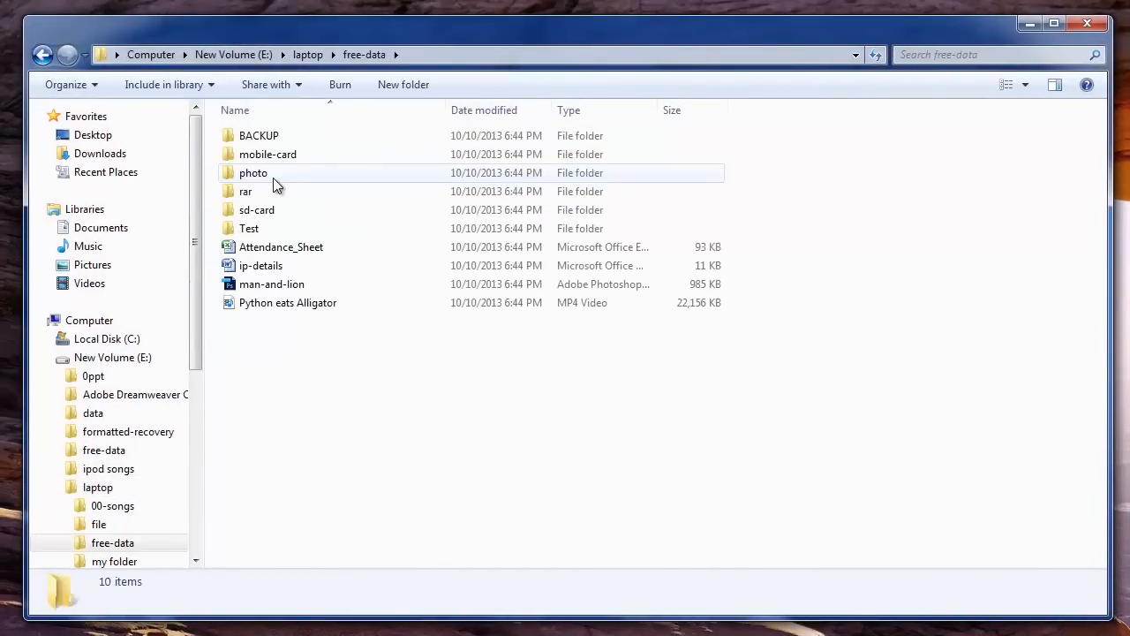
pyautogui.doubleClick(255, 174)
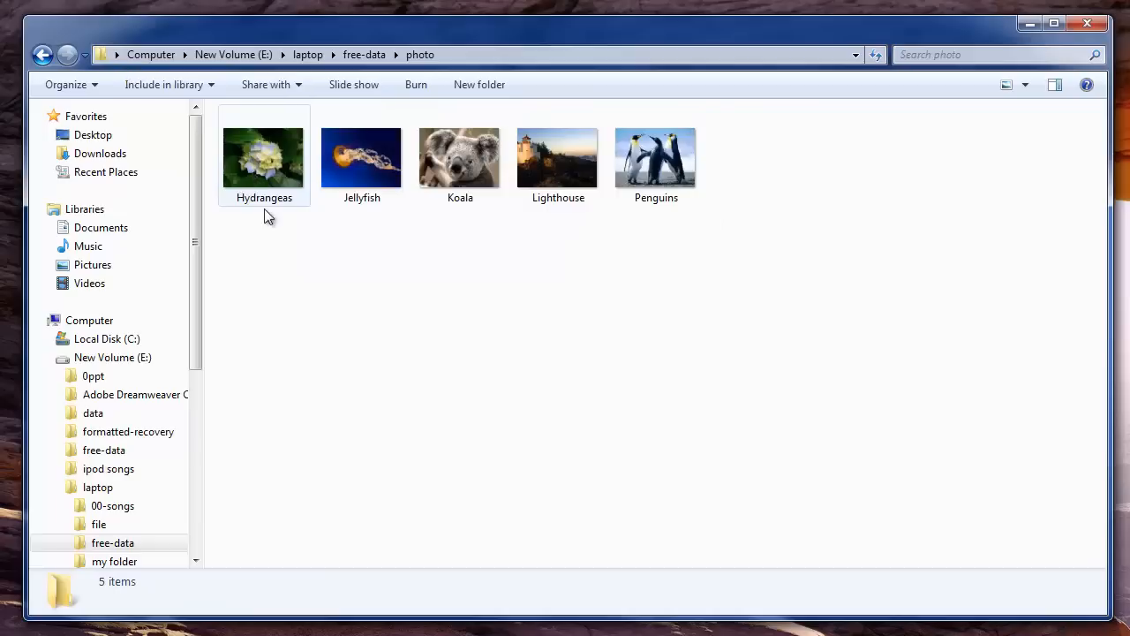
pyautogui.click(42, 53)
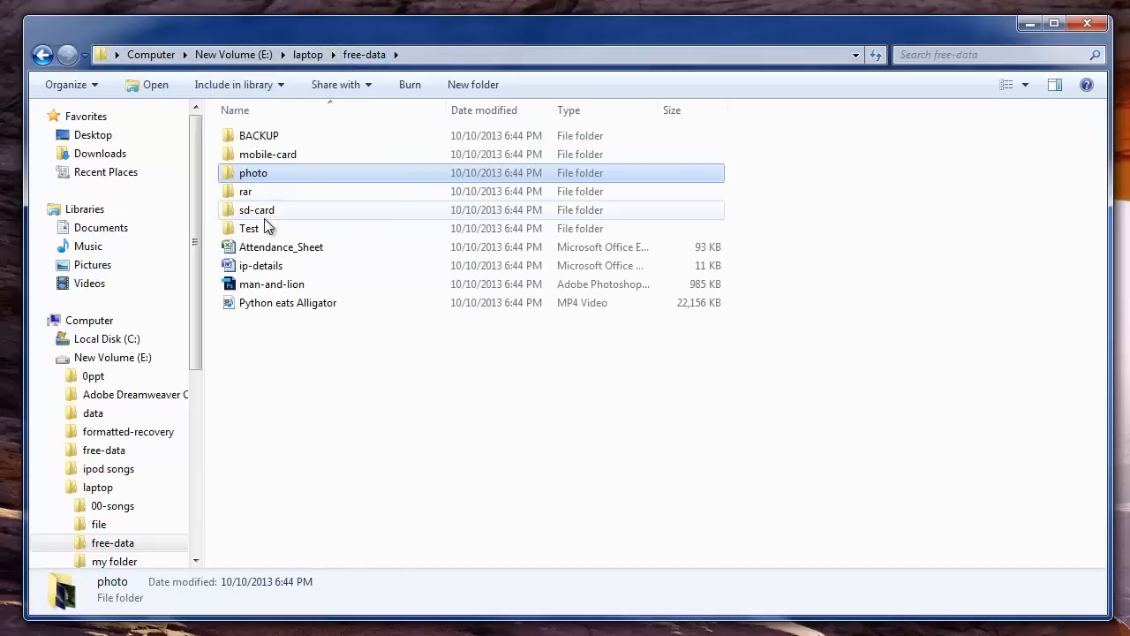
pyautogui.doubleClick(247, 228)
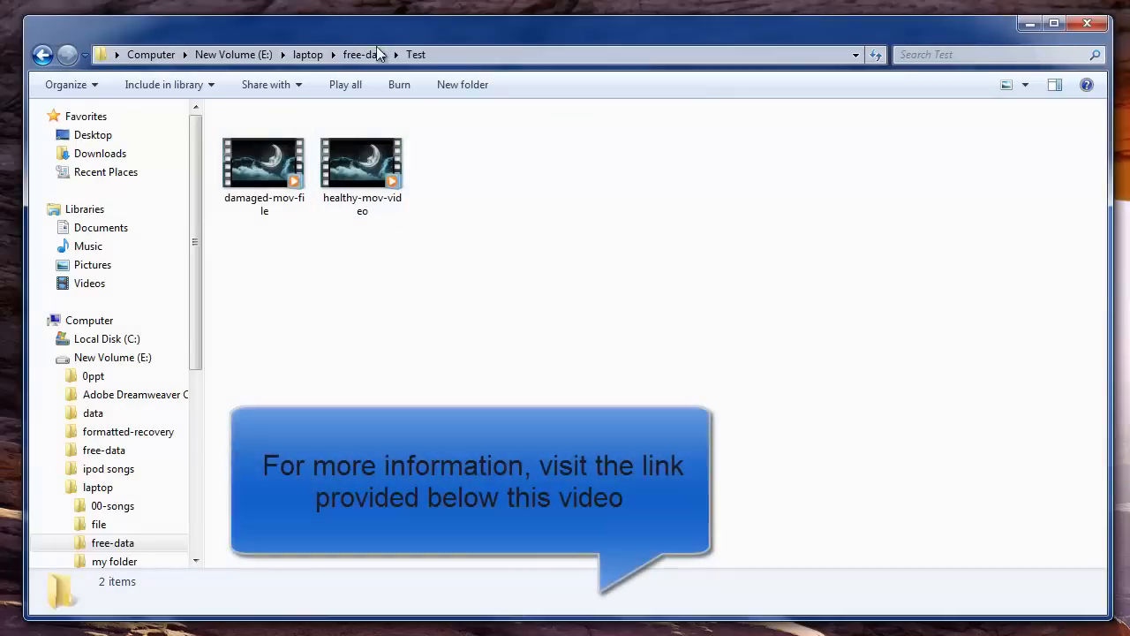
pyautogui.click(307, 53)
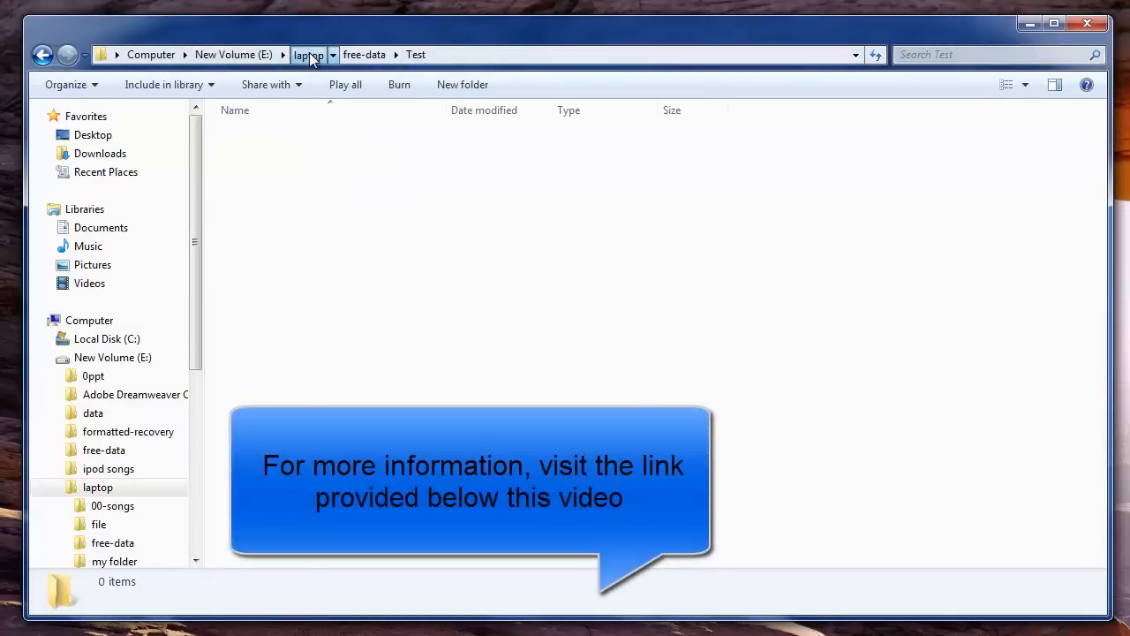
pyautogui.click(308, 53)
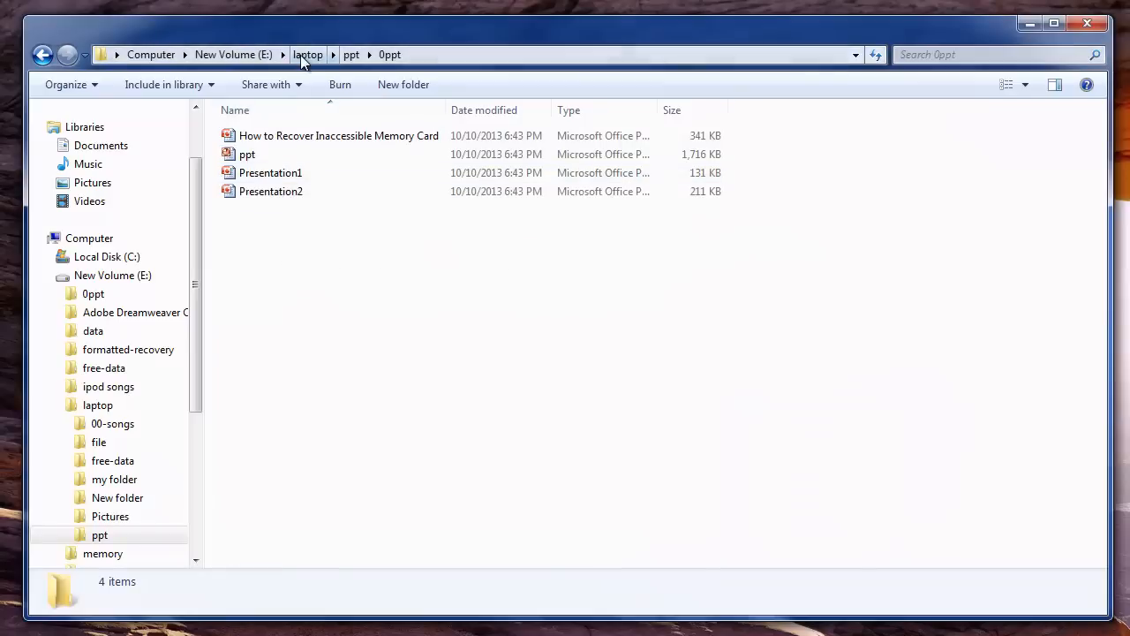
pyautogui.click(307, 53)
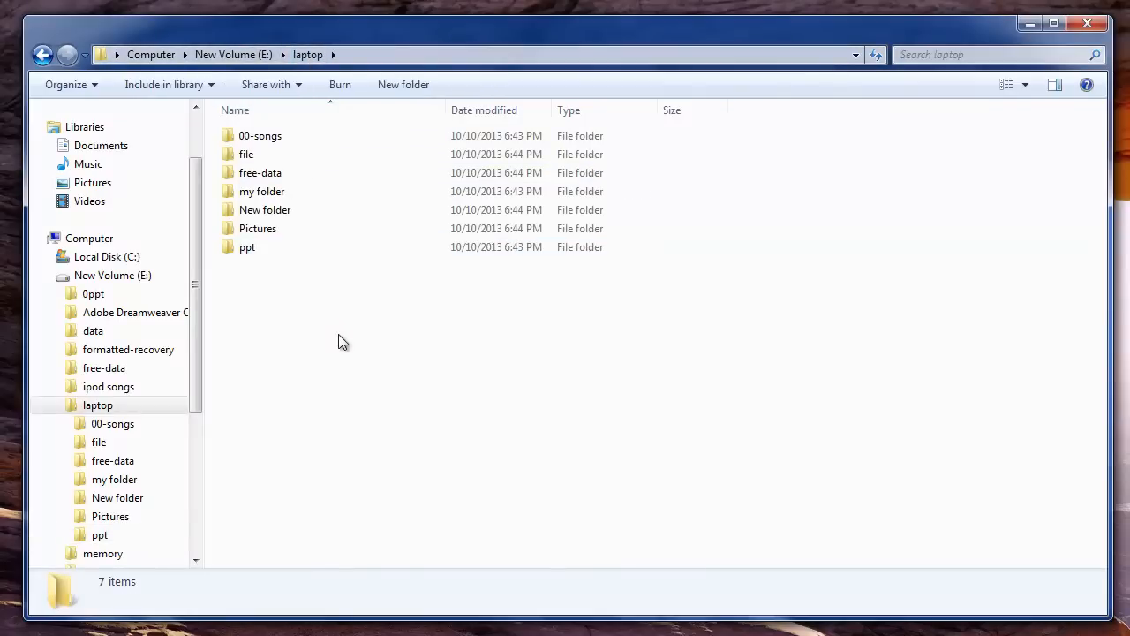
pyautogui.moveTo(371, 328)
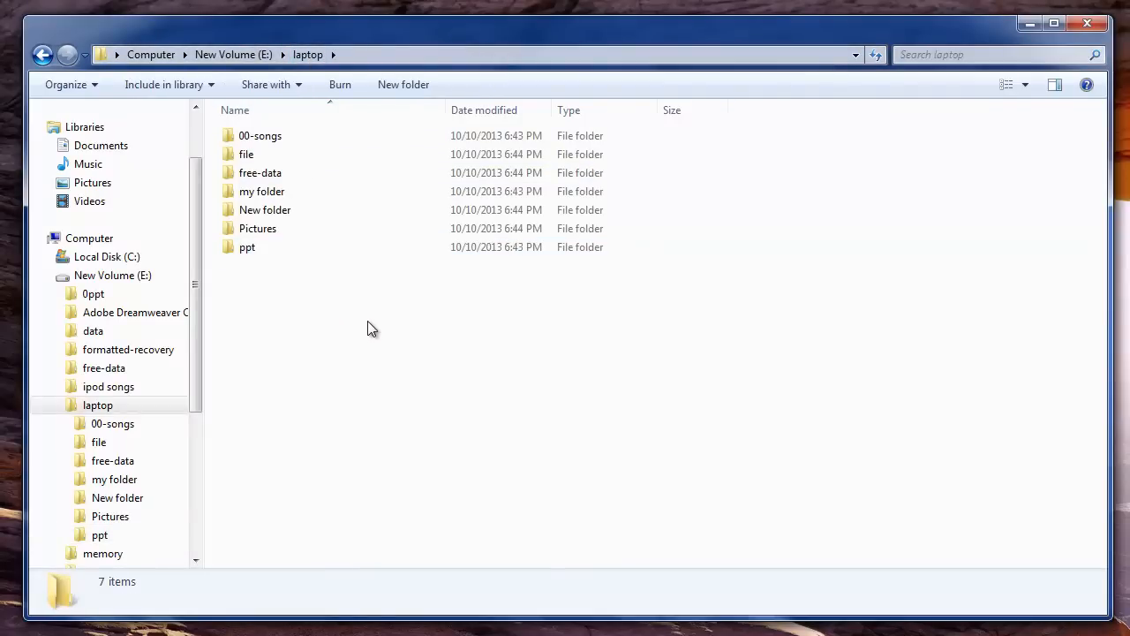